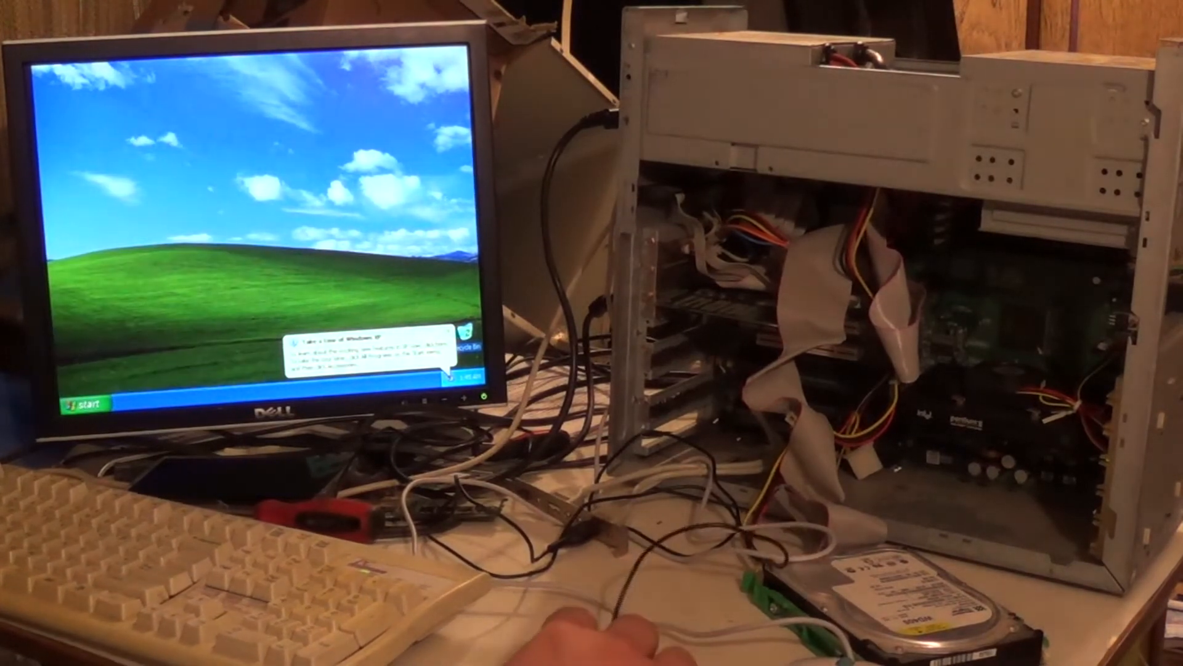
- Close Solitaire, then open Device Manager through System Properties' Hardware tab
click(85, 401)
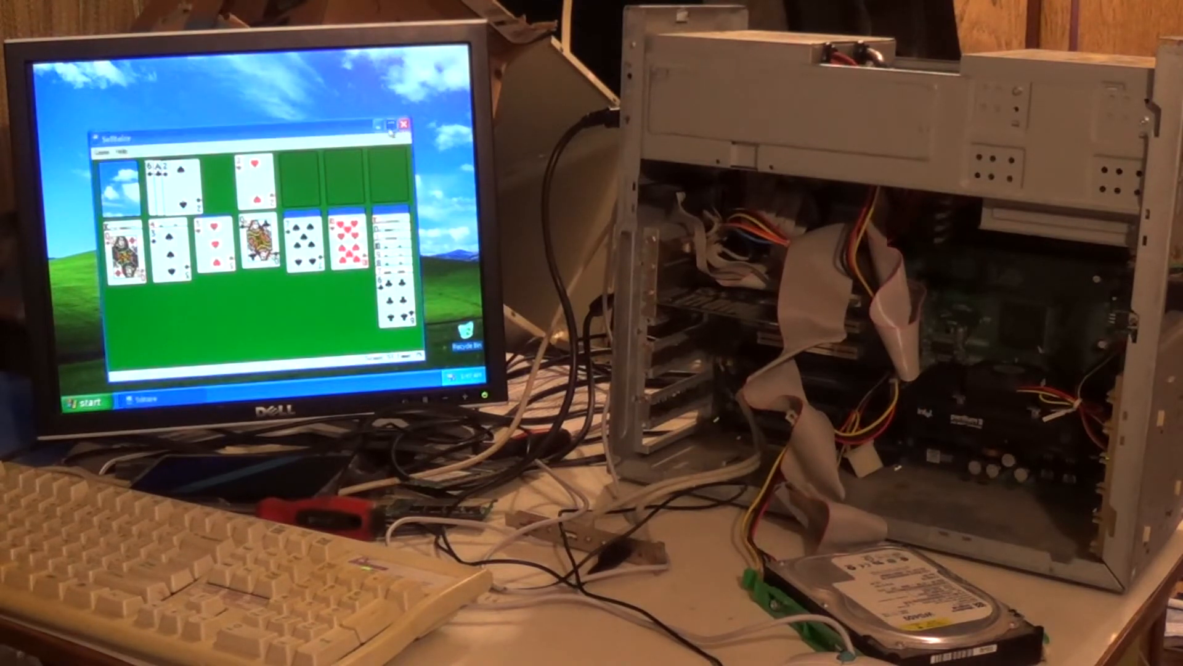
click(407, 122)
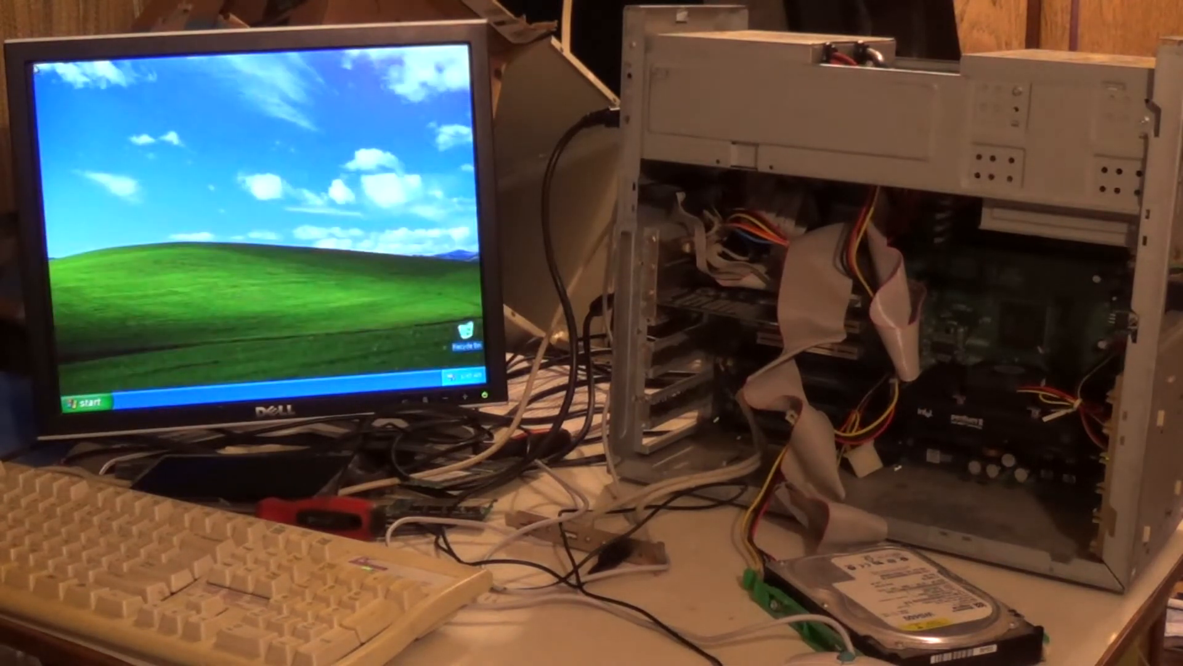
click(85, 399)
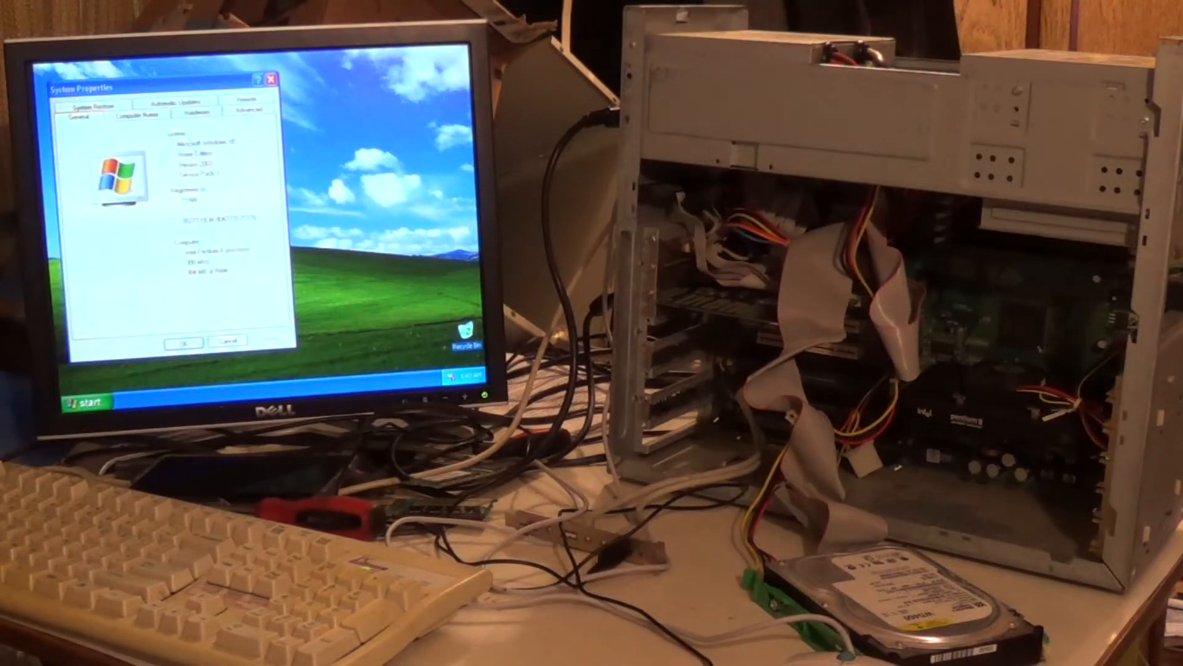
click(195, 111)
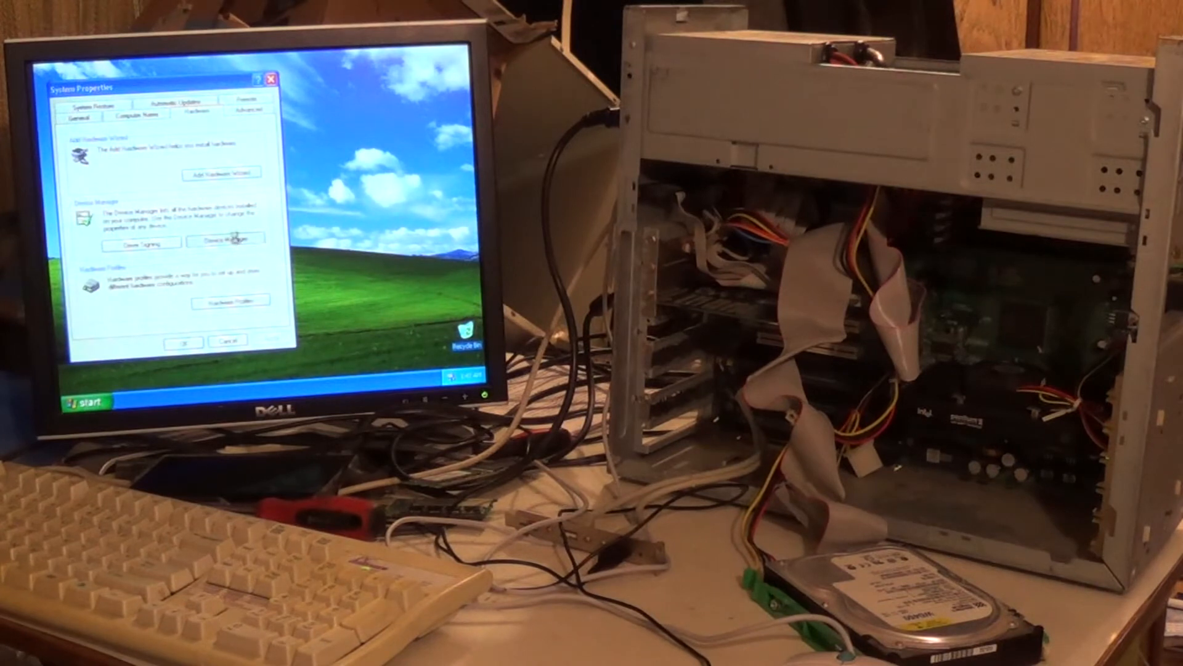
click(226, 239)
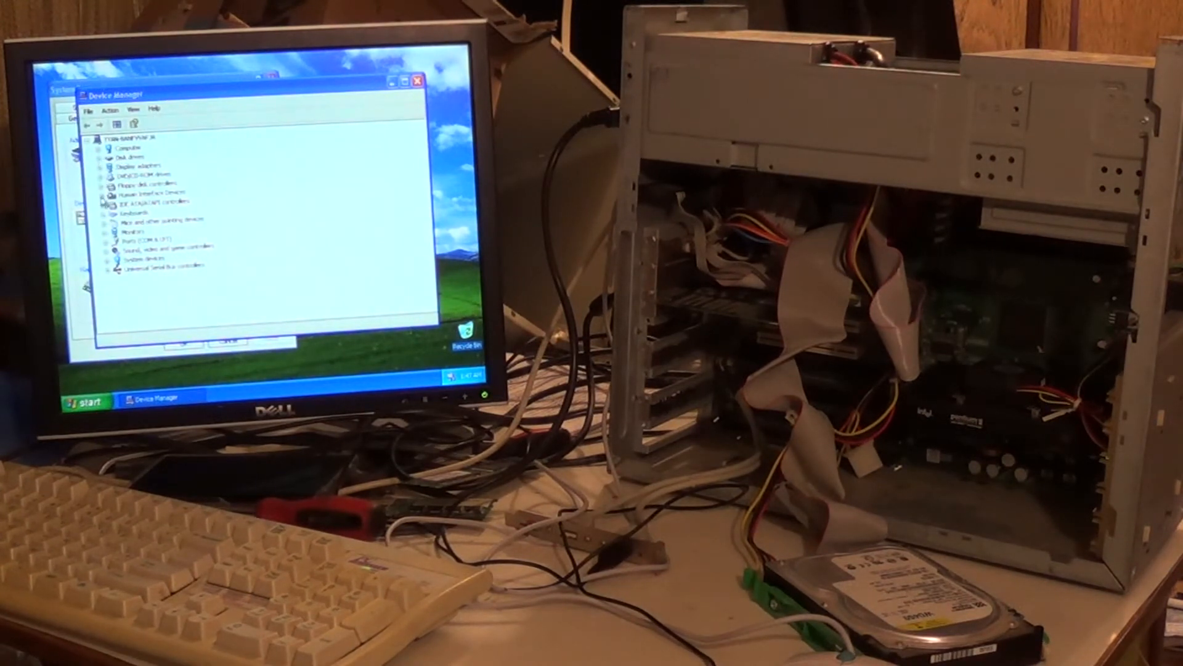
- Confirm the Cirrus Logic 5430/5440 adapter works properly, close its properties, and open Start
click(103, 167)
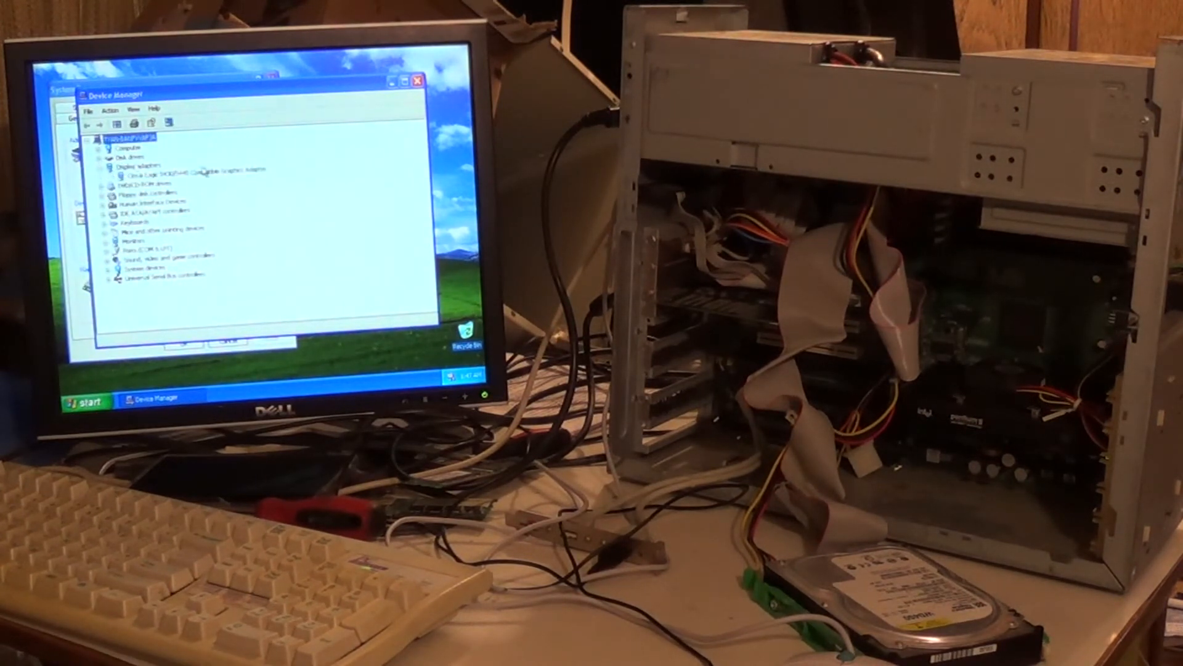
click(196, 169)
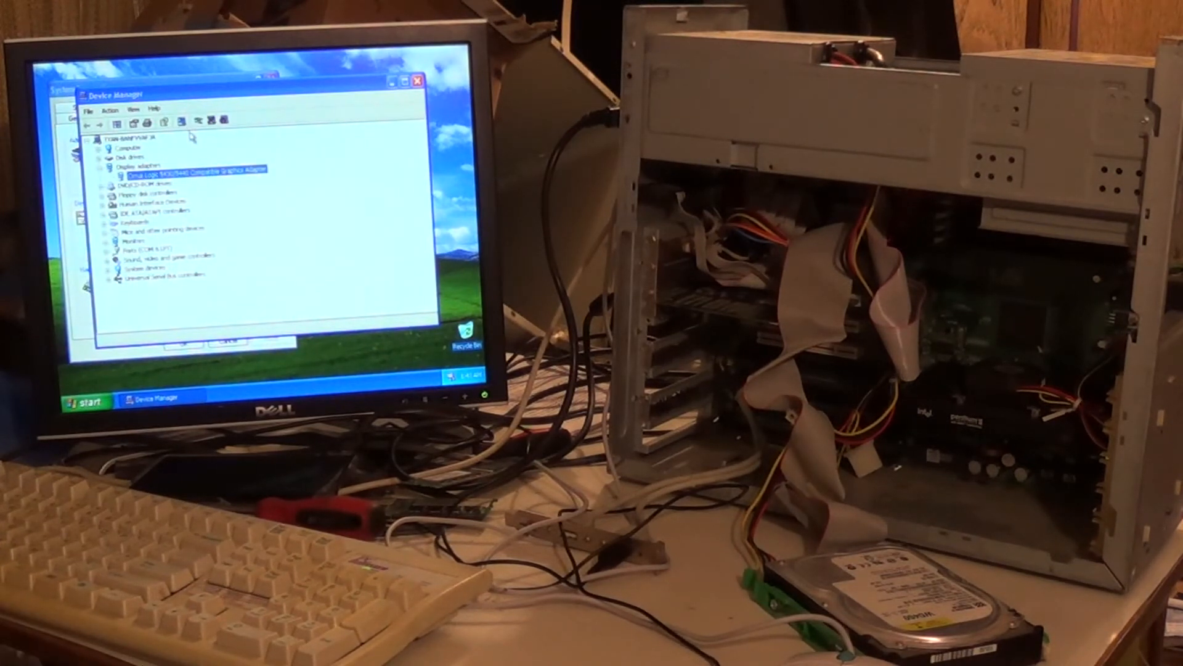
double_click(189, 167)
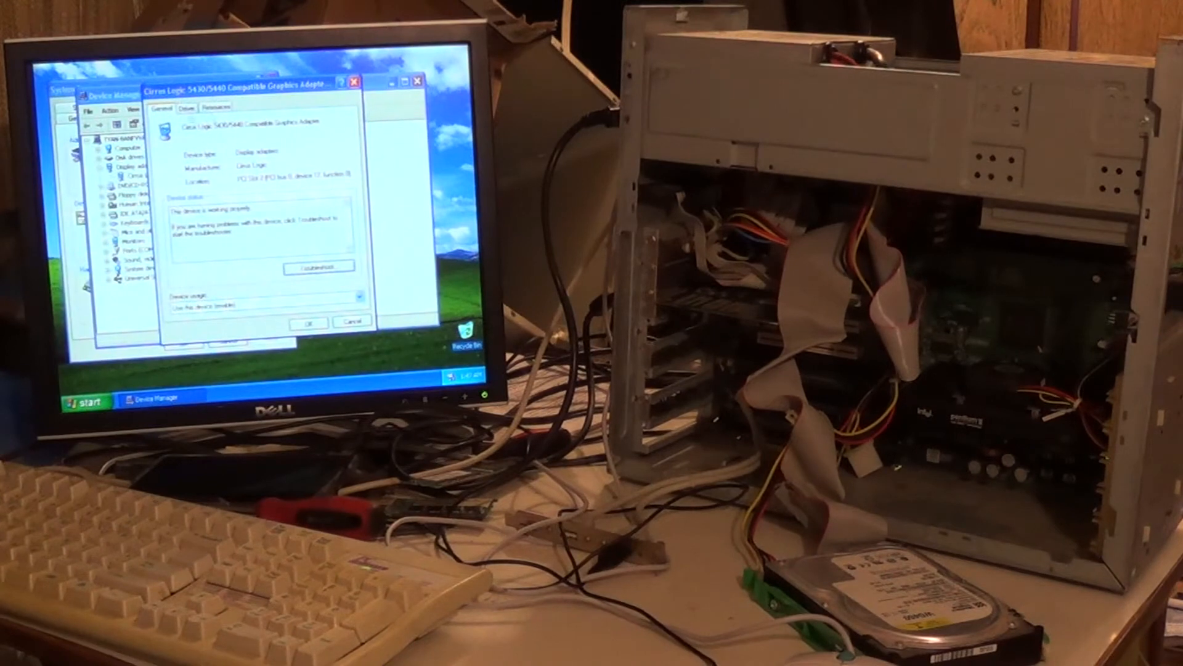
click(226, 105)
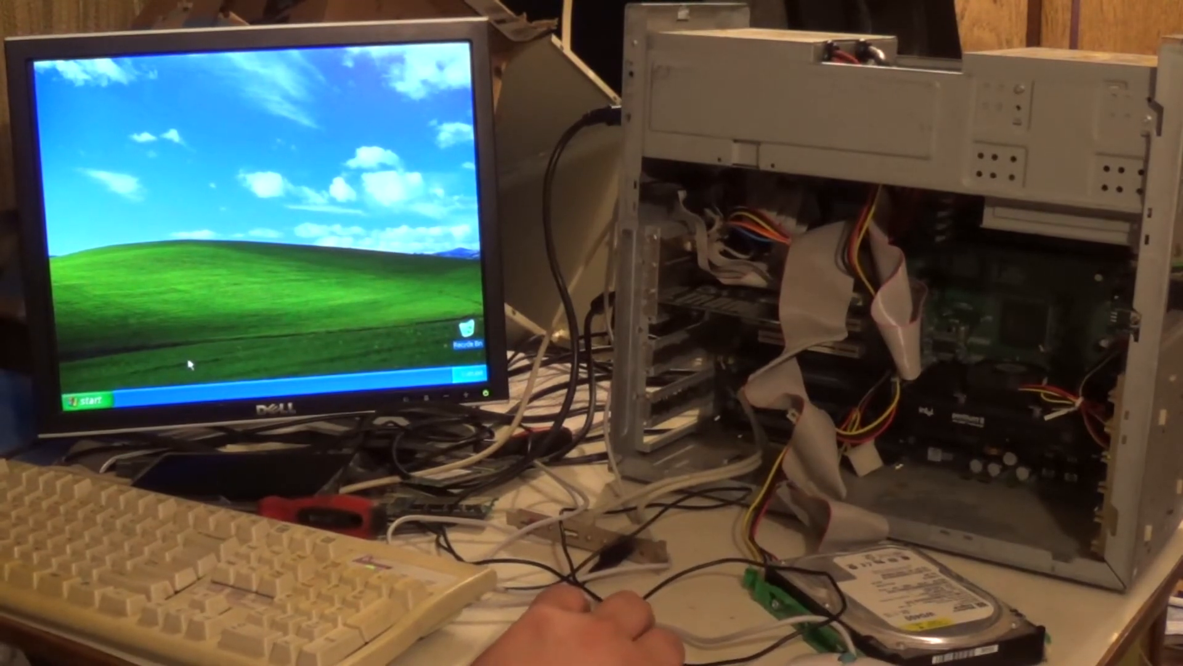
click(89, 398)
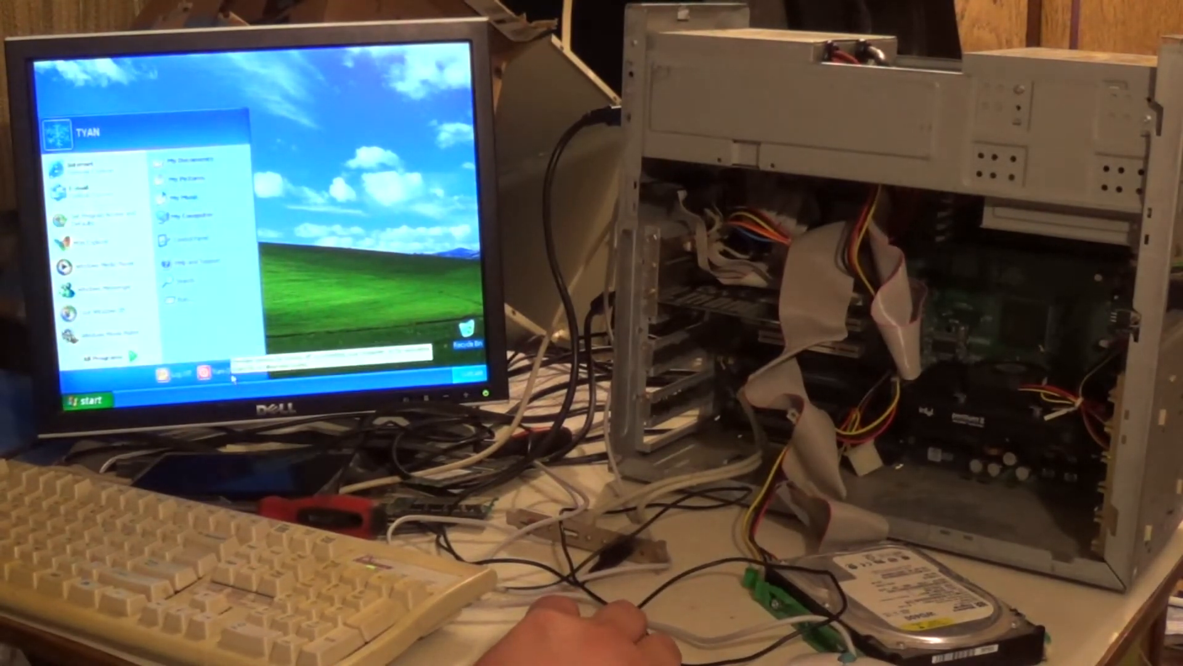